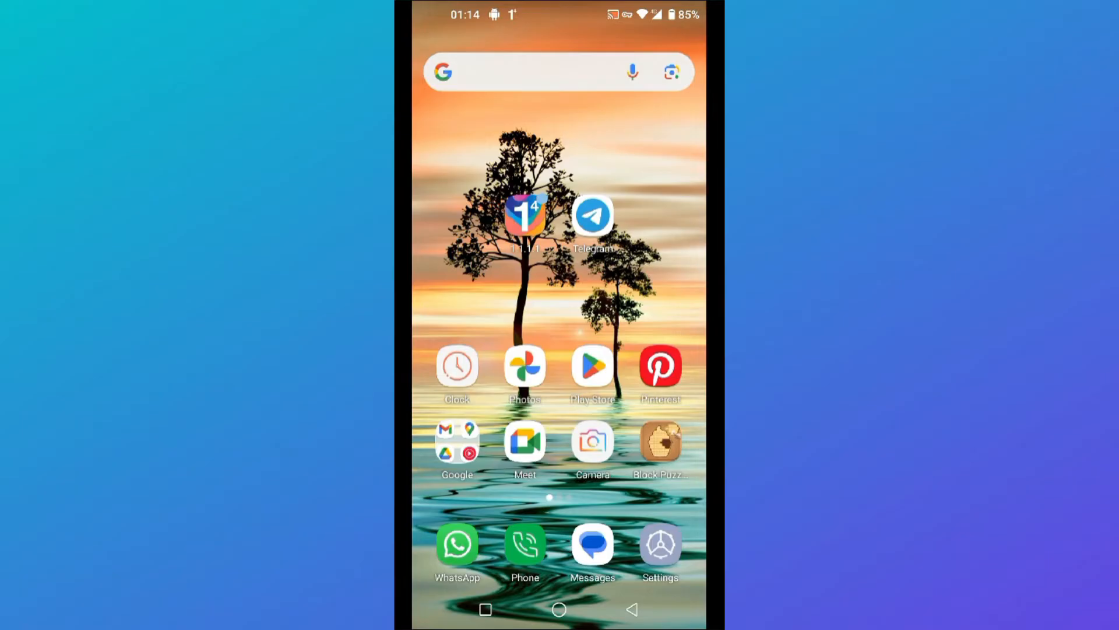
Launch Google Messages and open the profile avatar's account menu.
{"action": "scroll", "scroll_direction": "left", "scroll_amount": 3}
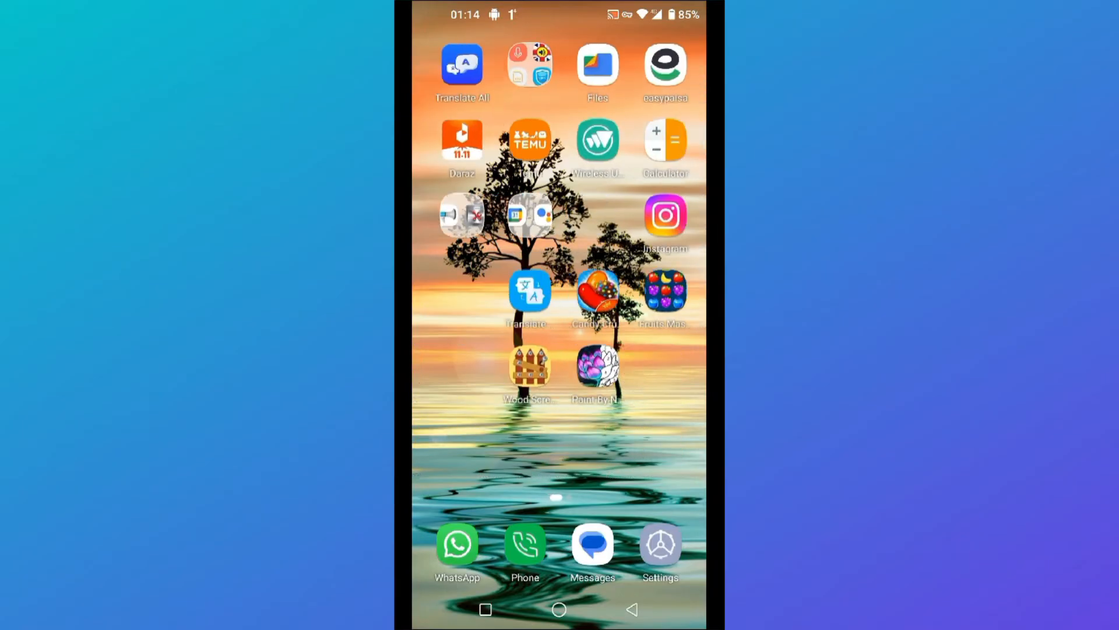
{"action": "scroll", "scroll_direction": "left", "scroll_amount": 3}
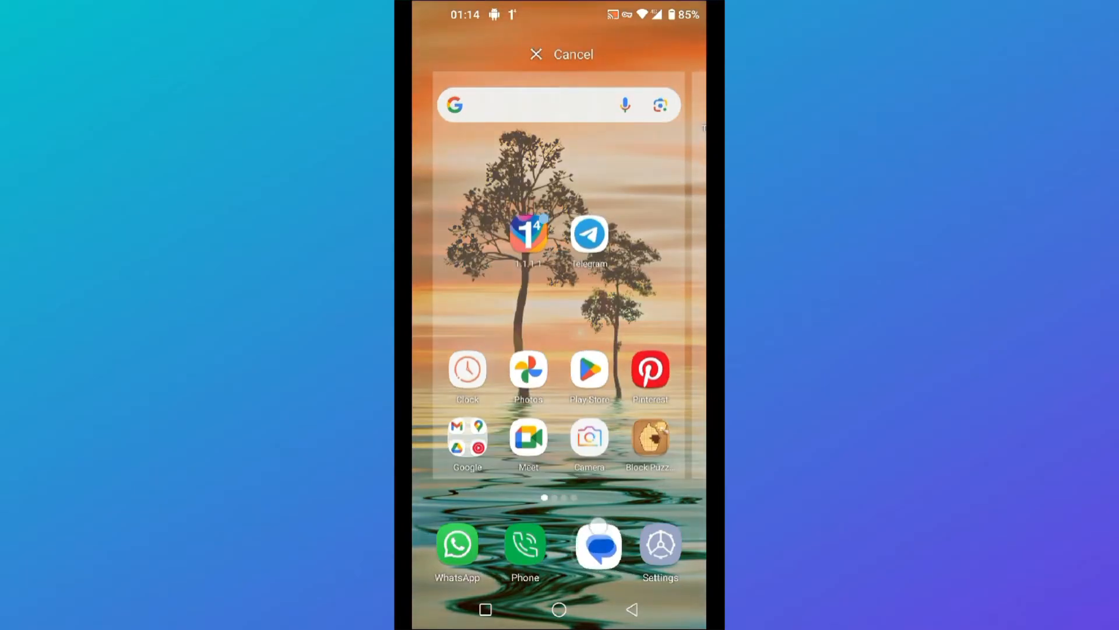
{"action": "left_click", "coordinate": [572, 53]}
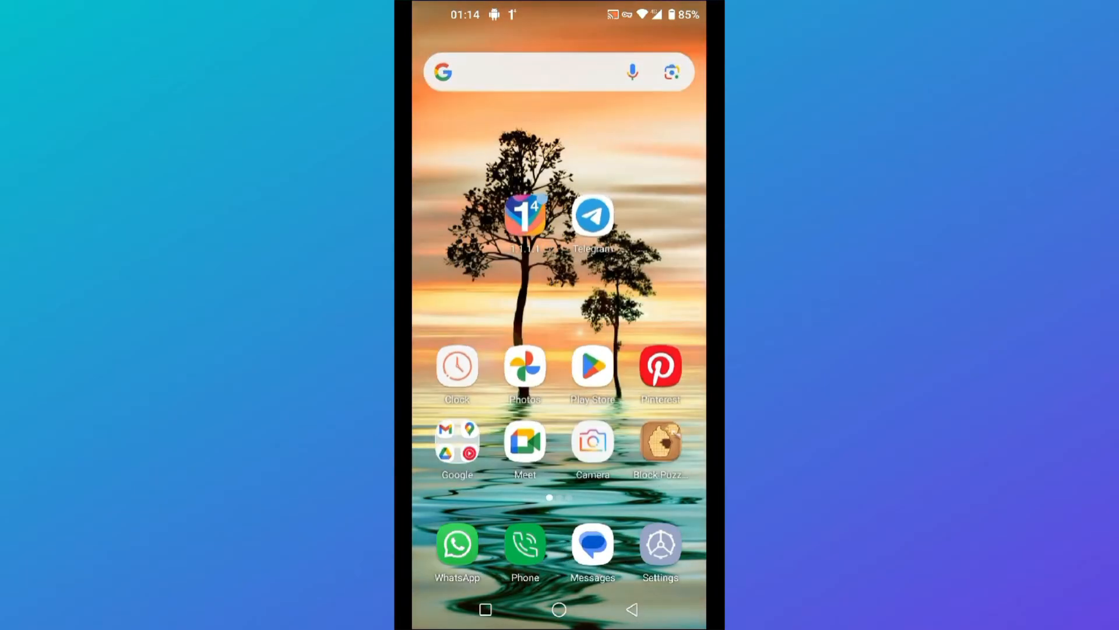
{"action": "left_click", "coordinate": [593, 546]}
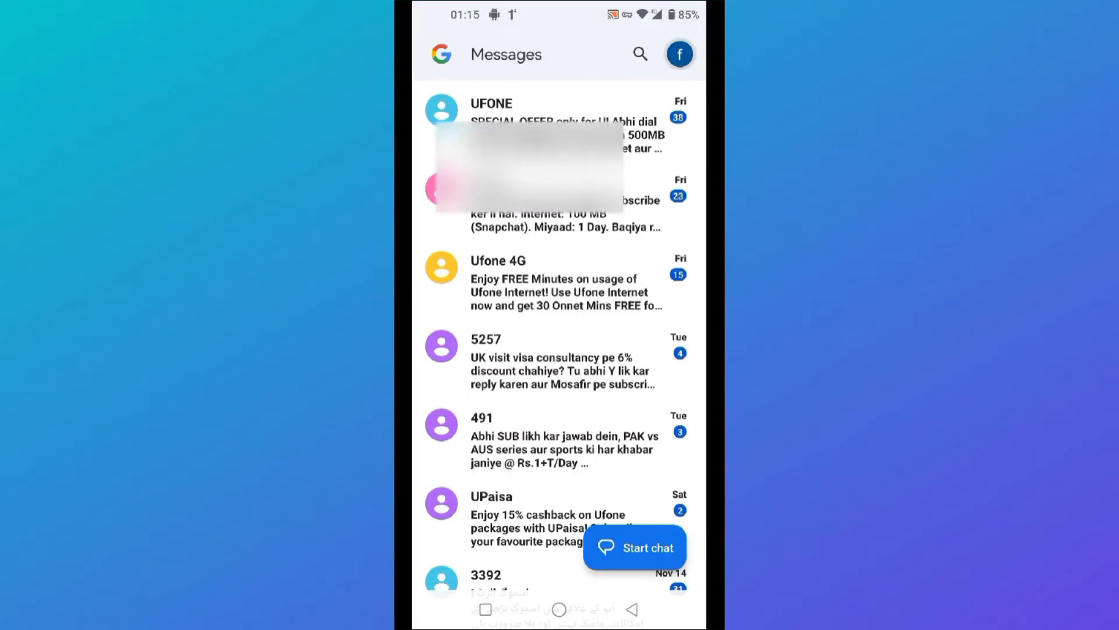
{"action": "left_click", "coordinate": [678, 54]}
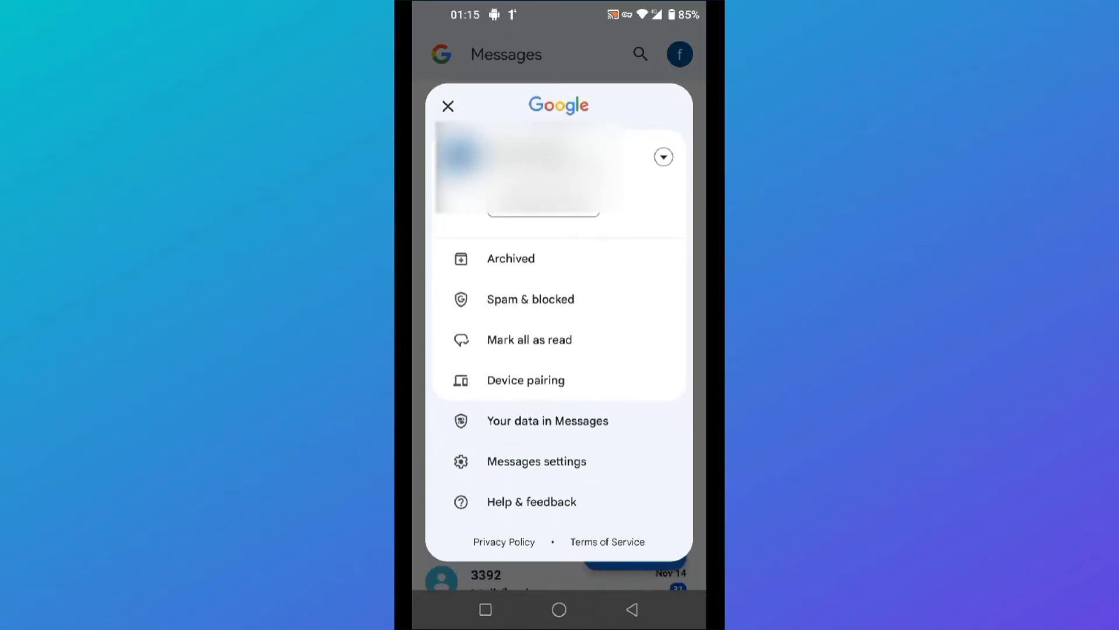
Open Messages settings and scroll down to reveal the Advanced entry.
{"action": "left_click", "coordinate": [536, 461]}
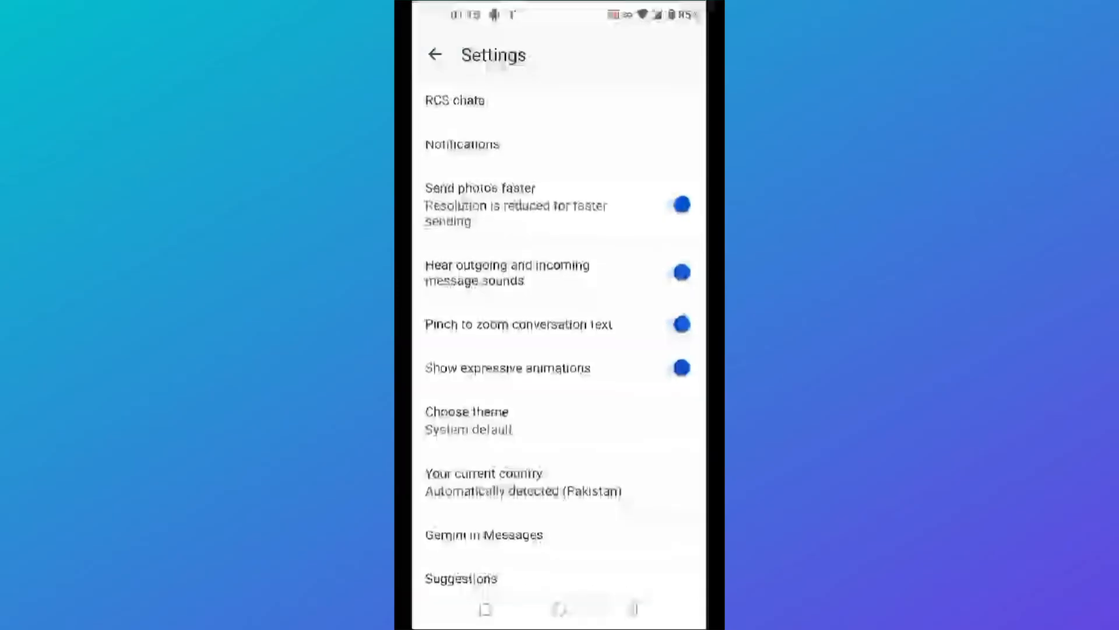
{"action": "scroll", "scroll_direction": "down", "scroll_amount": 3}
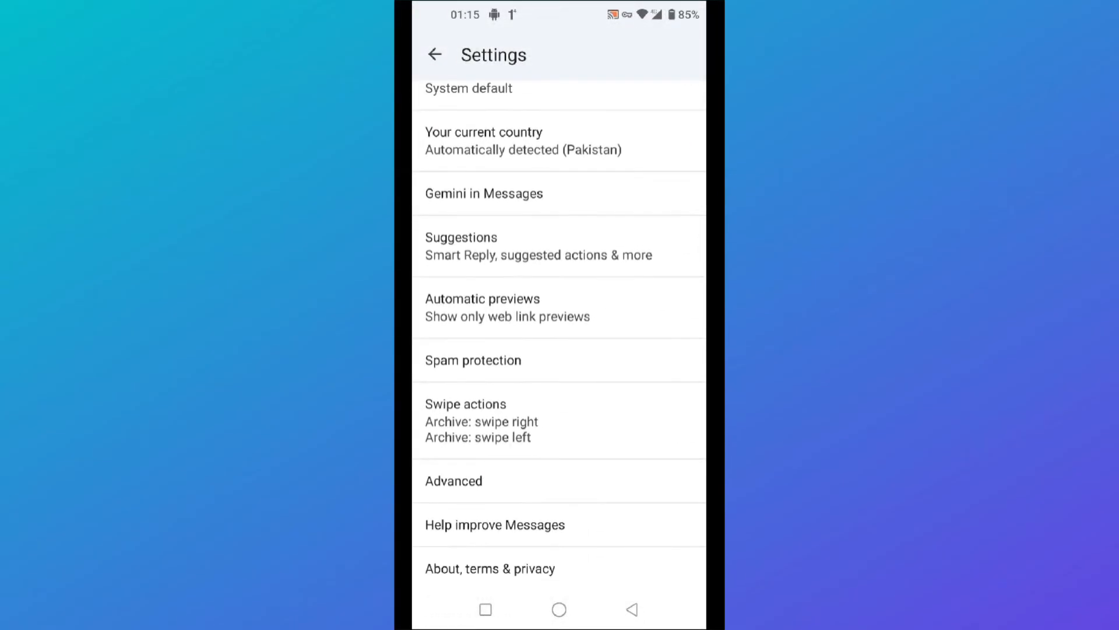
Go to Advanced > SIM card messages, showing 'No messages on SIM'.
{"action": "left_click", "coordinate": [454, 481]}
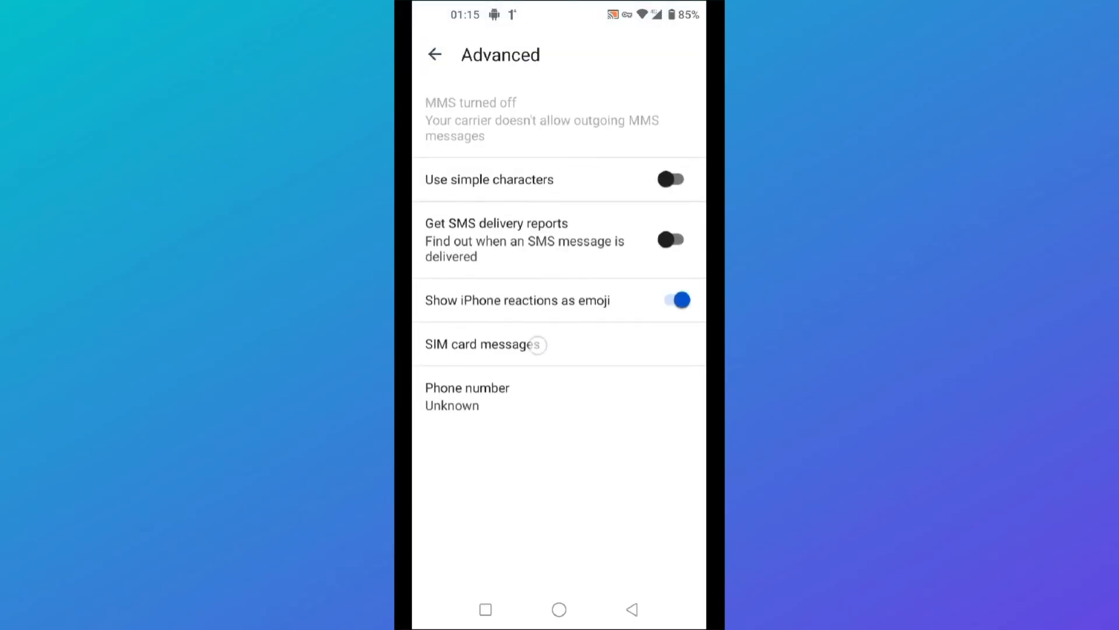
{"action": "left_click", "coordinate": [482, 344]}
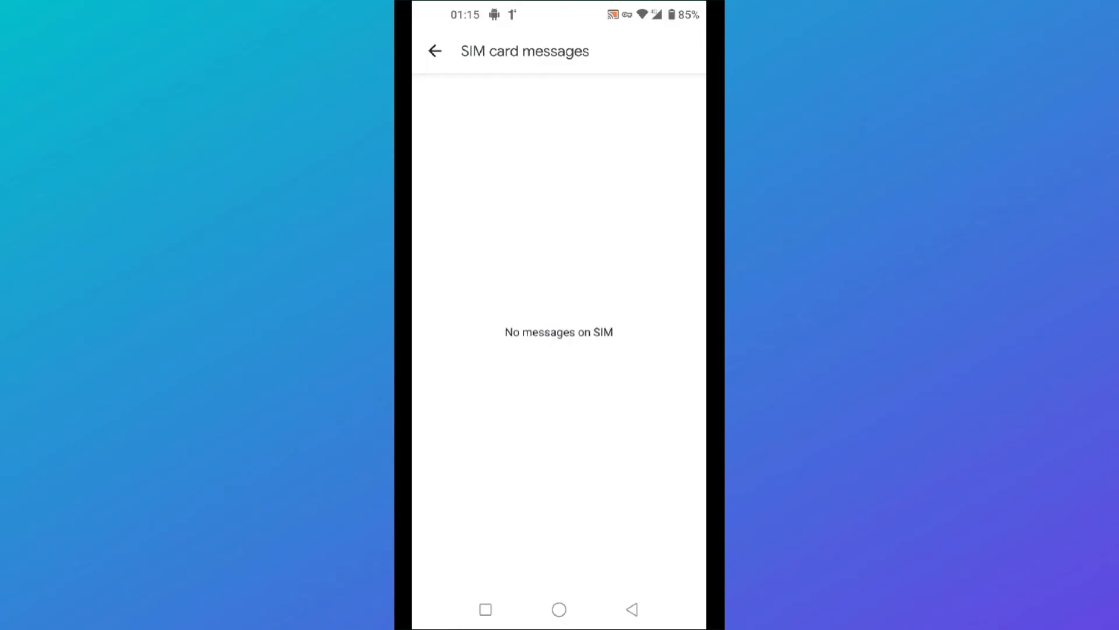